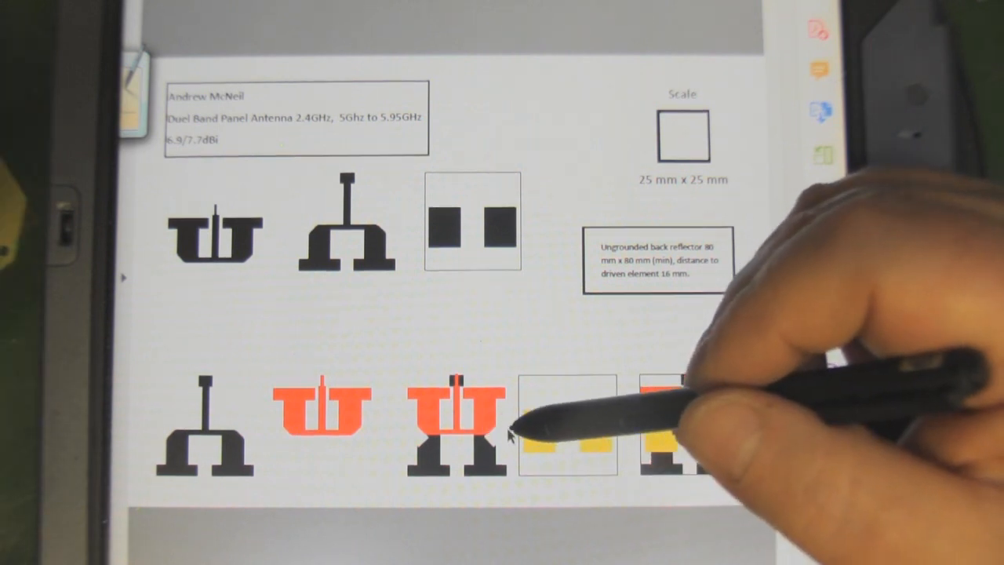
mouse_move(549, 423)
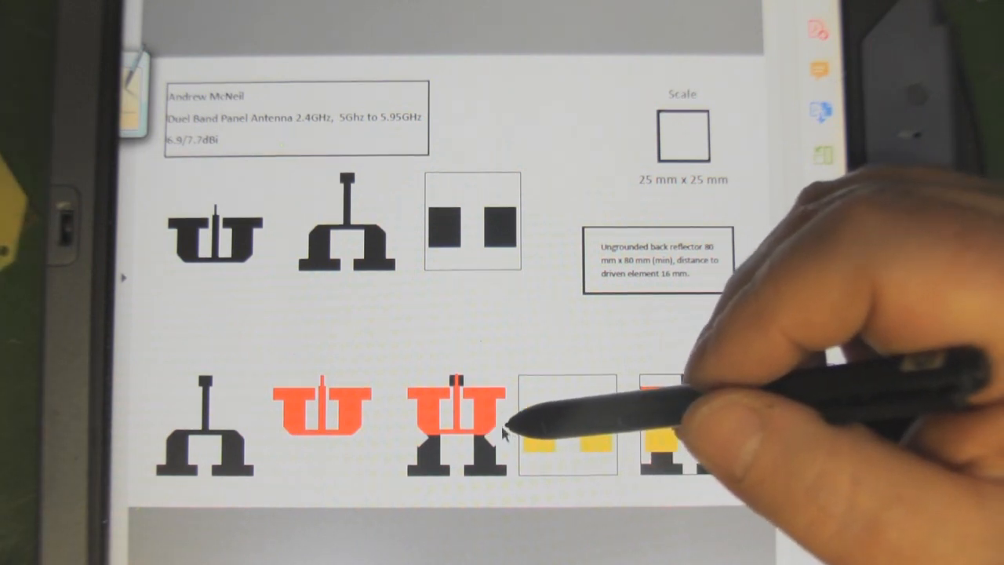